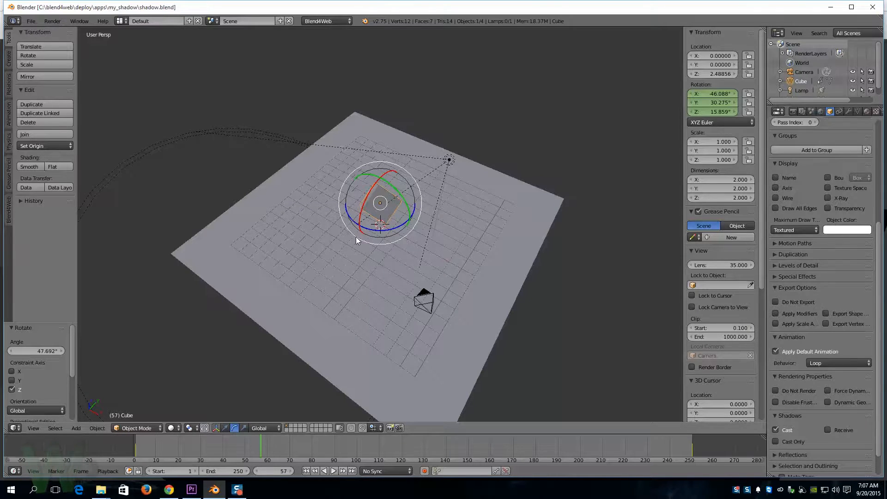
mouse_move(491, 234)
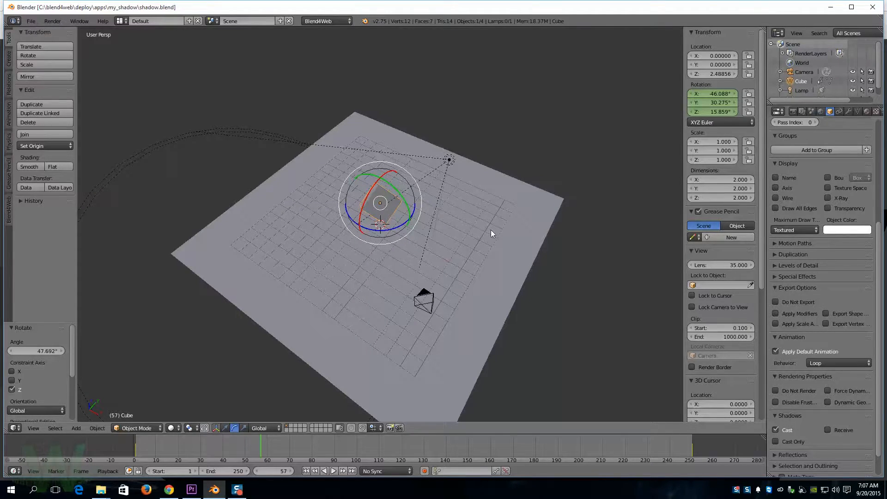
mouse_move(569, 306)
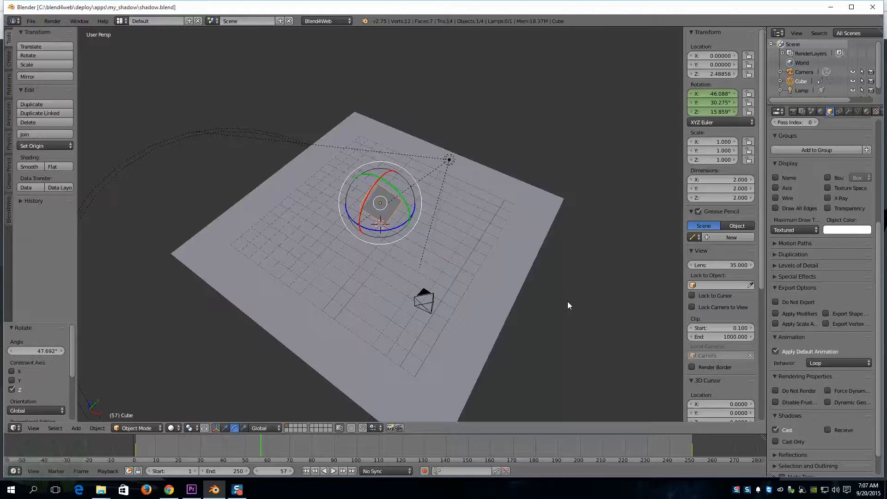
mouse_move(568, 295)
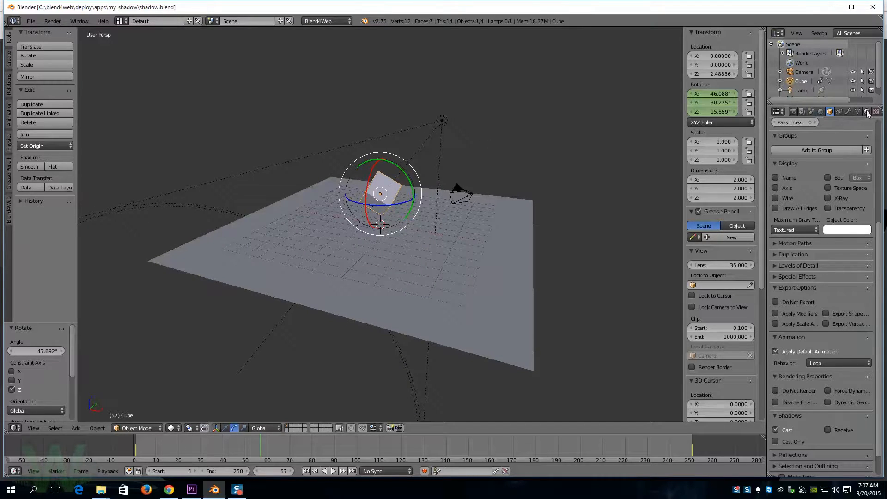
Step: Select the lamp and change its type from spot to Sun
click(802, 90)
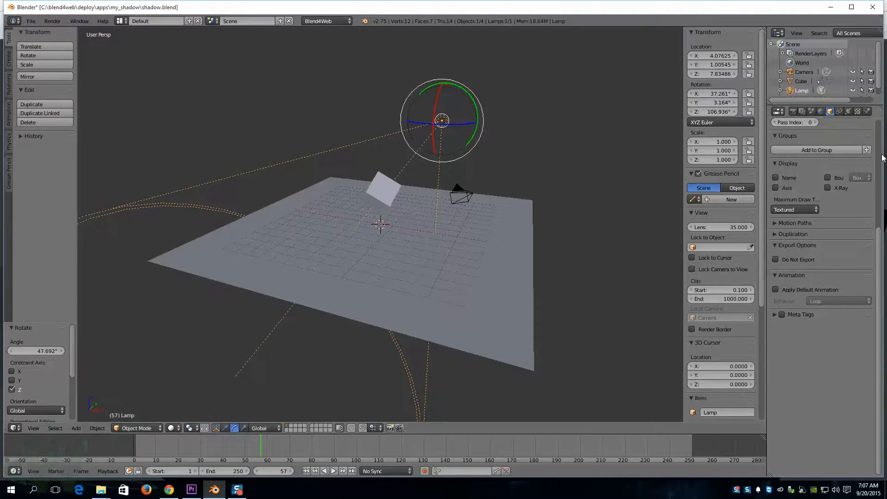
mouse_move(814, 137)
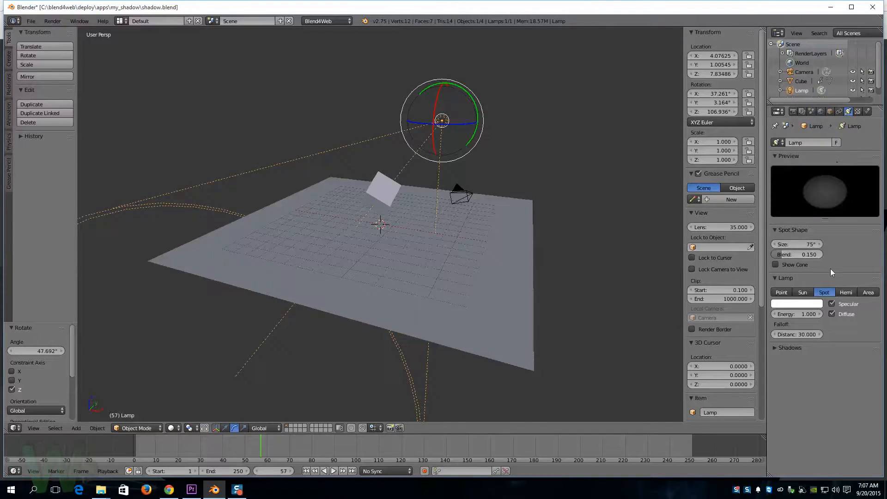
click(802, 244)
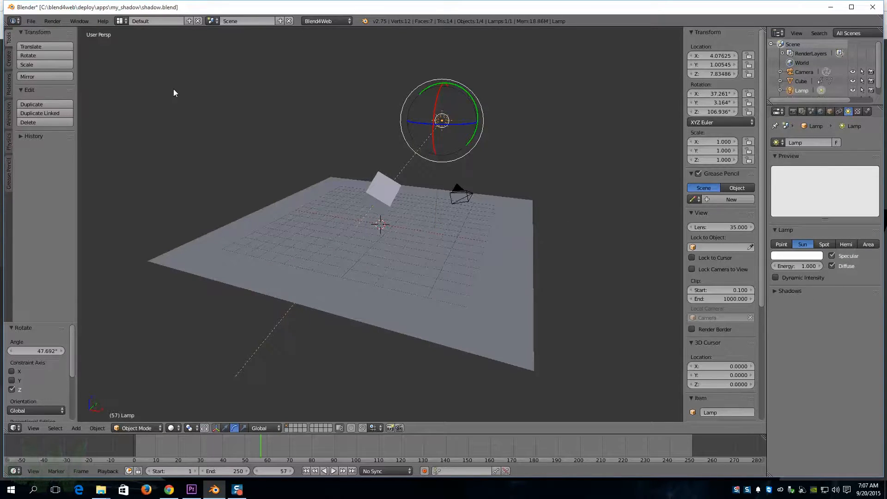
mouse_move(385, 192)
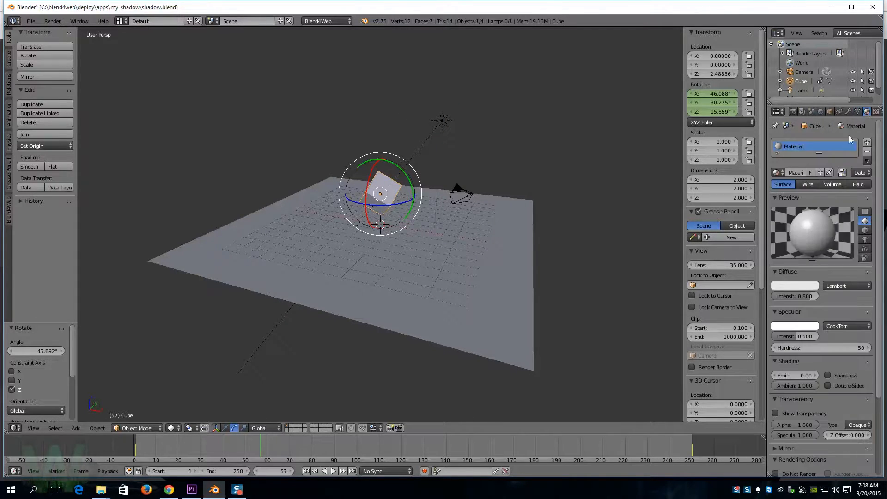
Step: Enable mirror reflectivity on the plane's material with Reflect about 0.632, then show its object settings
scroll(down, 3)
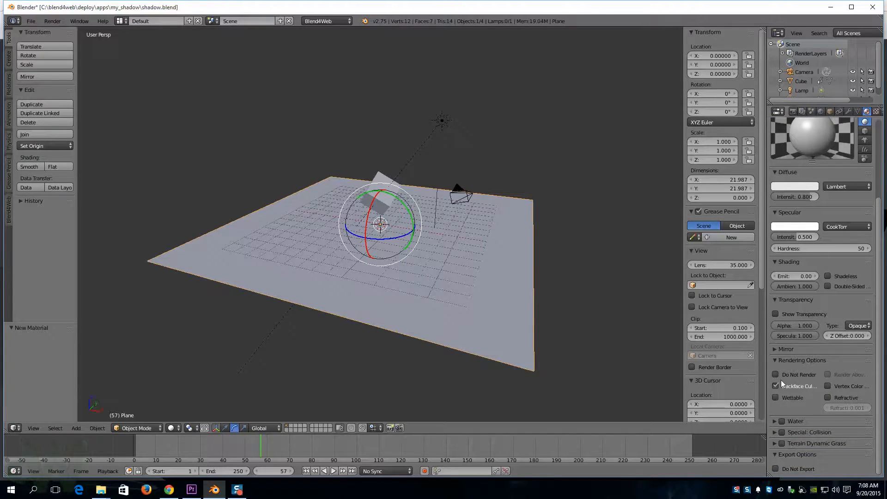
click(786, 349)
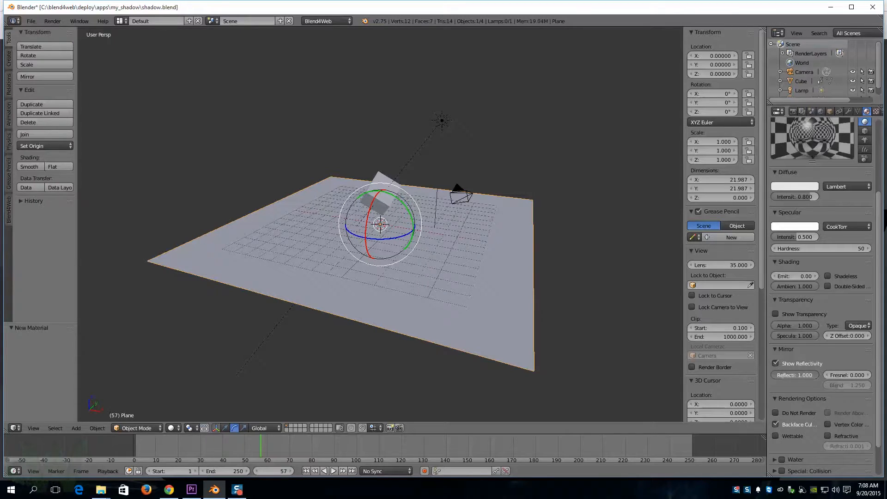
drag(804, 375, 794, 374)
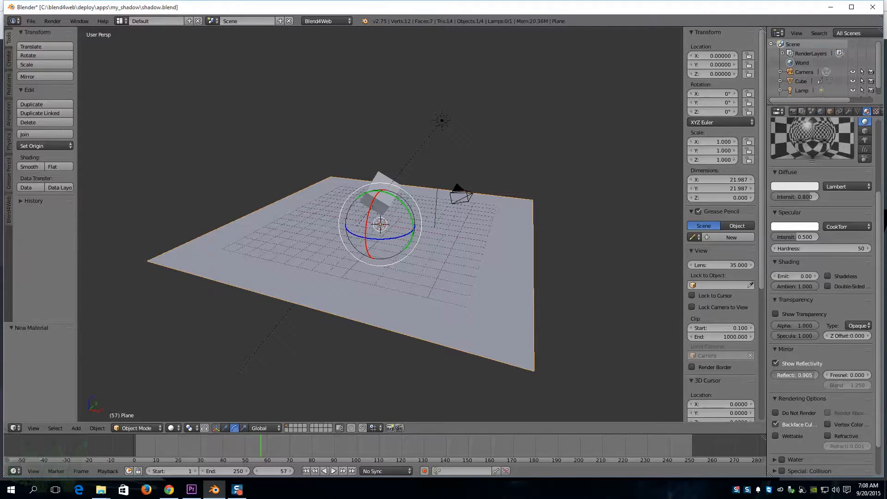
drag(809, 375, 795, 375)
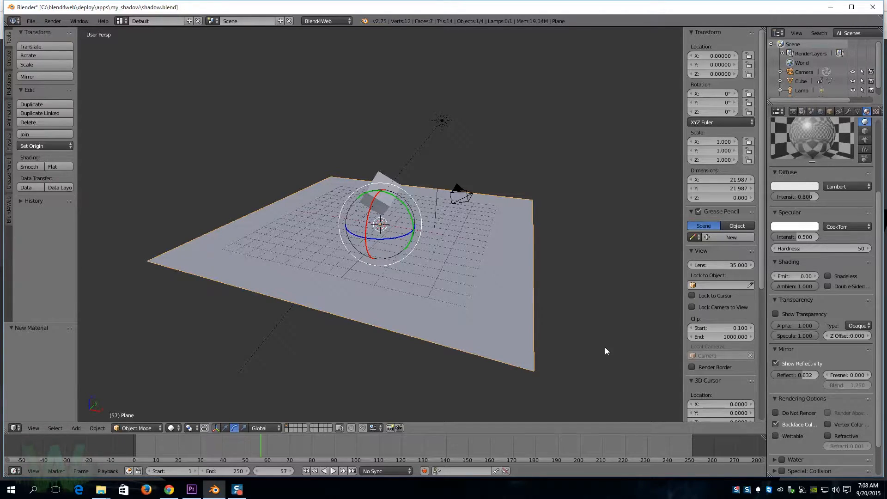
mouse_move(778, 371)
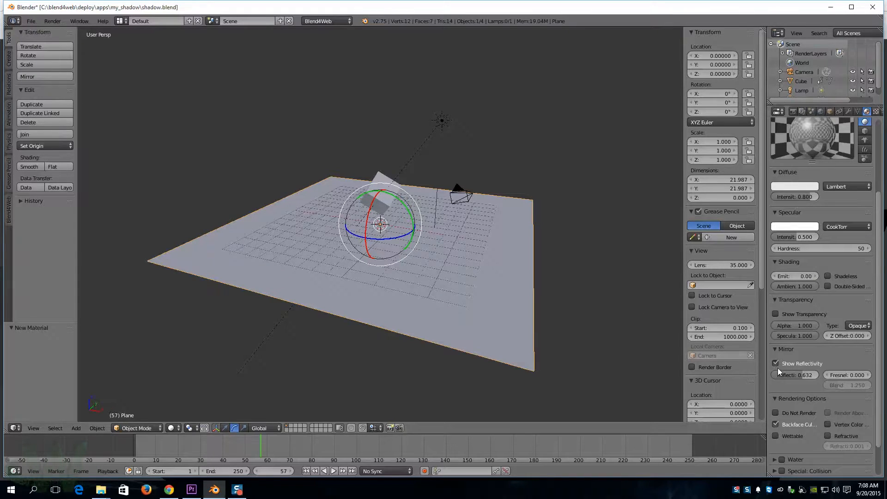
mouse_move(795, 375)
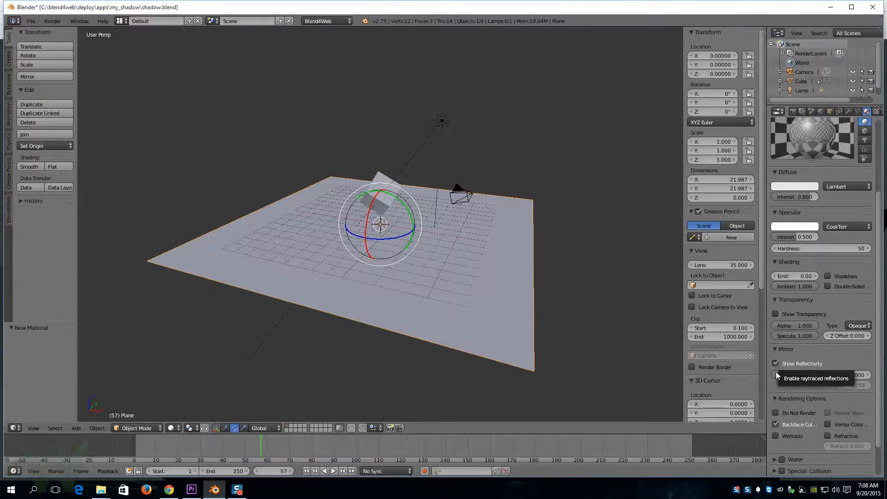
click(776, 364)
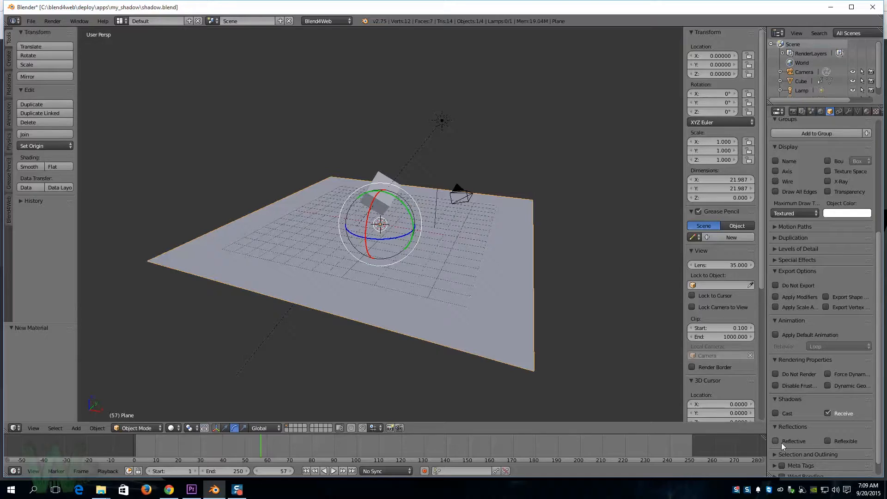
Step: Mark the plane as Reflective, show the cube's material settings, and bring up the File menu
click(775, 441)
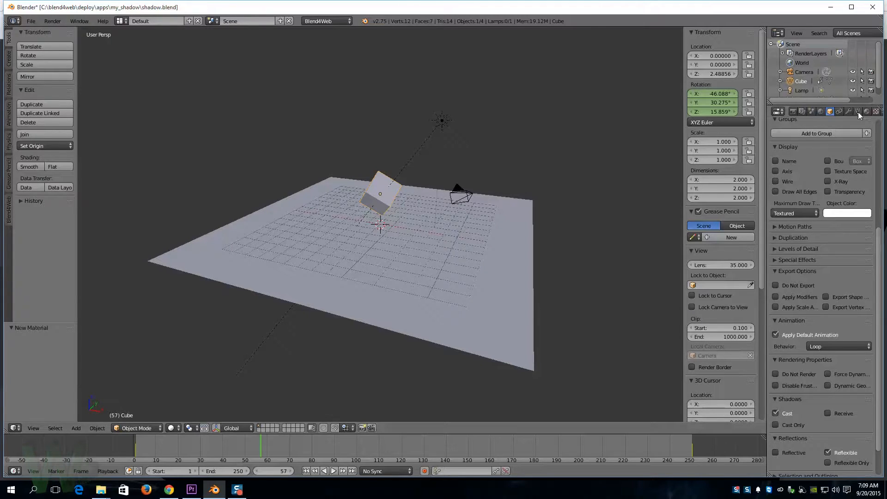
click(865, 111)
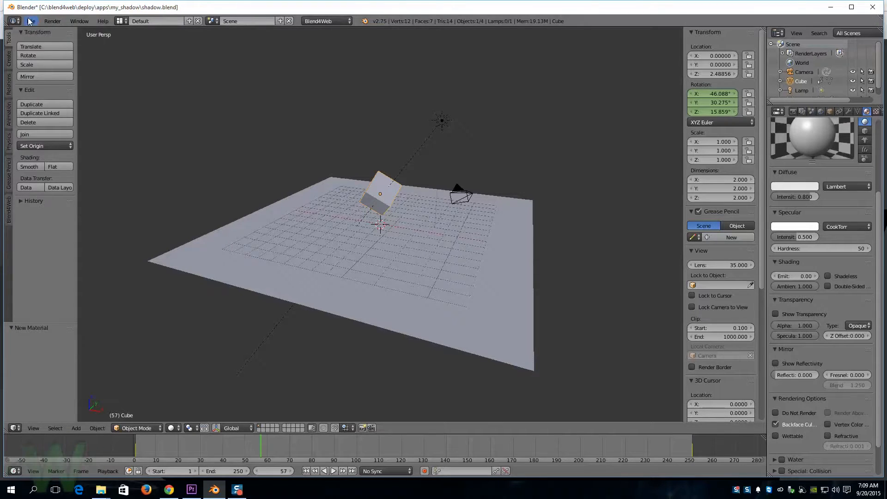
click(30, 21)
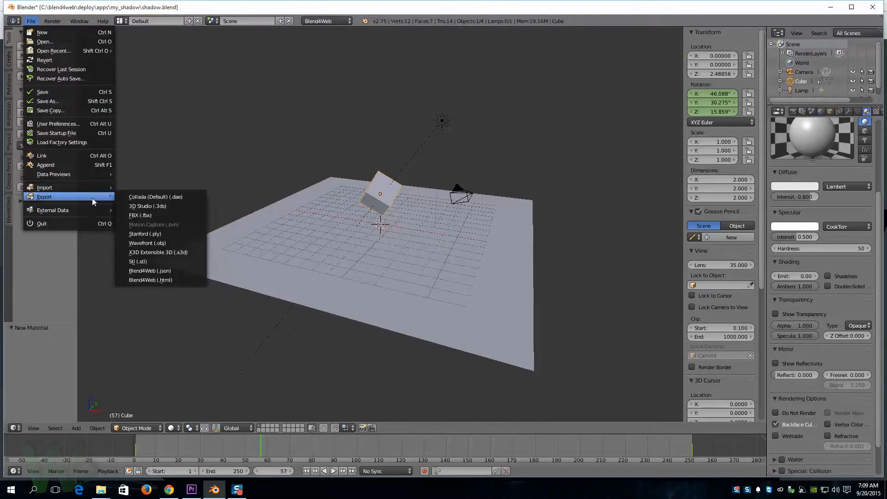
Step: Export the scene as Blend4Web HTML to shadow.html in the my_shadow folder
click(151, 279)
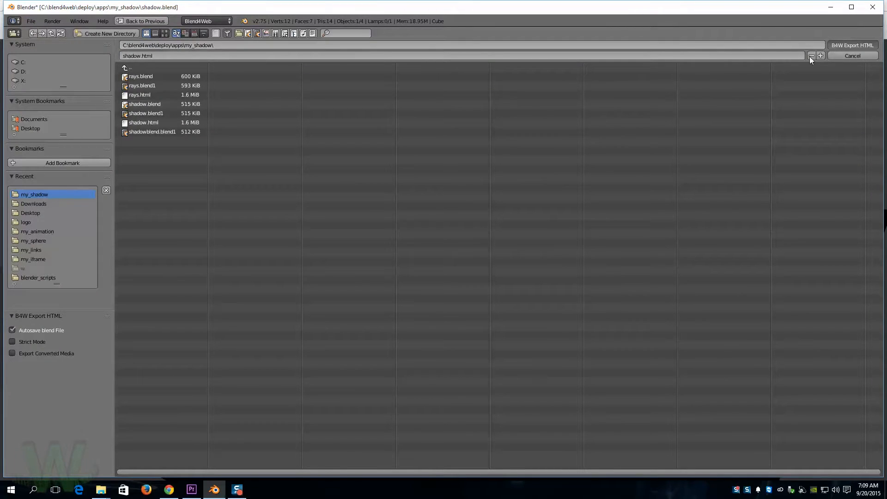
click(852, 44)
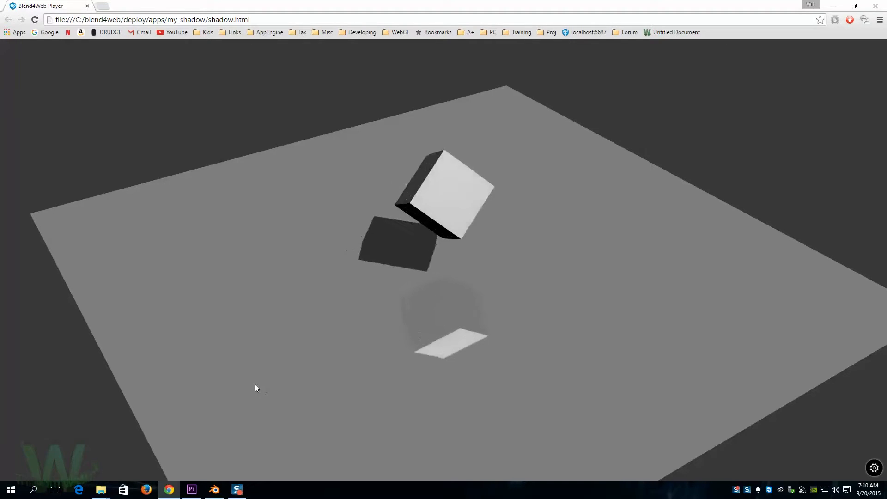
mouse_move(213, 489)
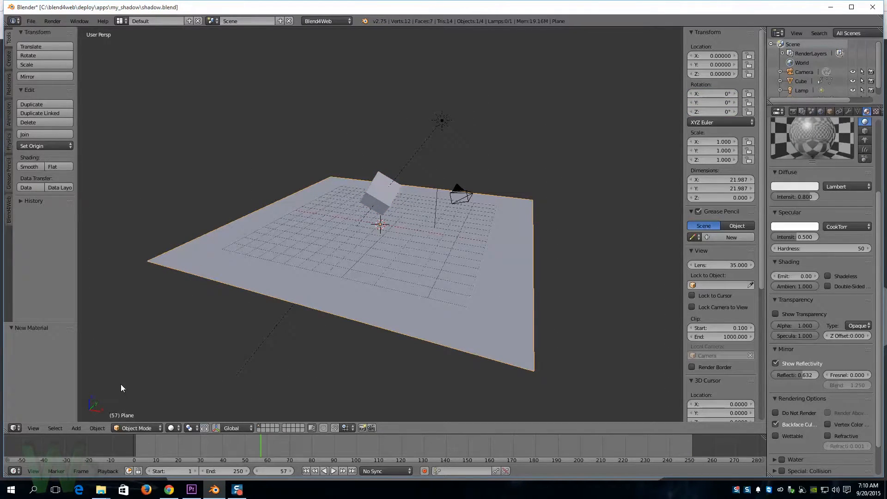
Step: Subdivide the plane's mesh twice in Edit Mode and switch it to Sculpt Mode
key(Tab)
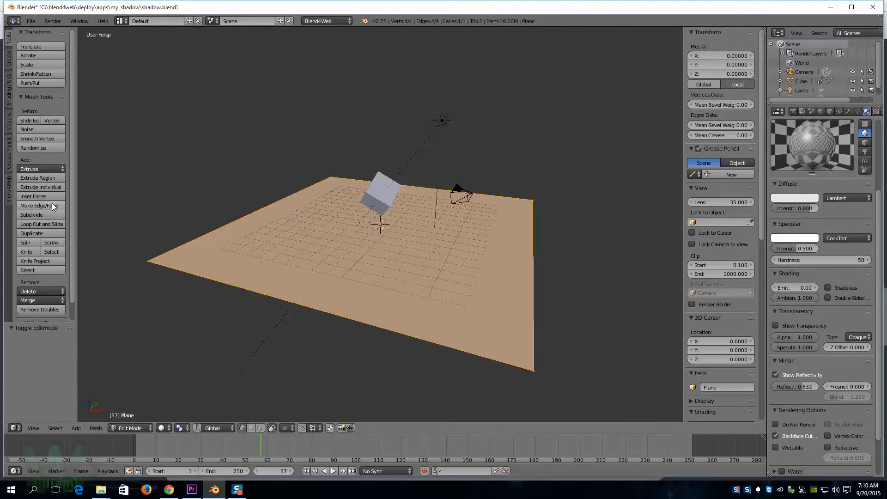
click(31, 214)
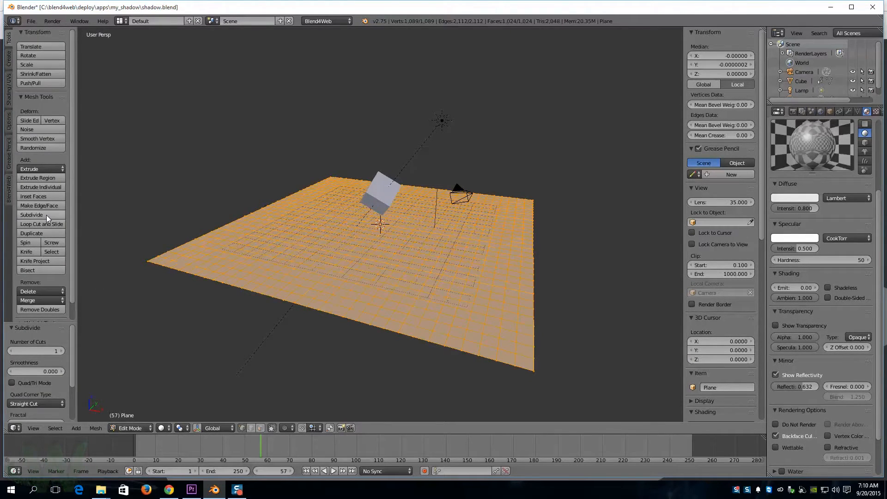
click(31, 215)
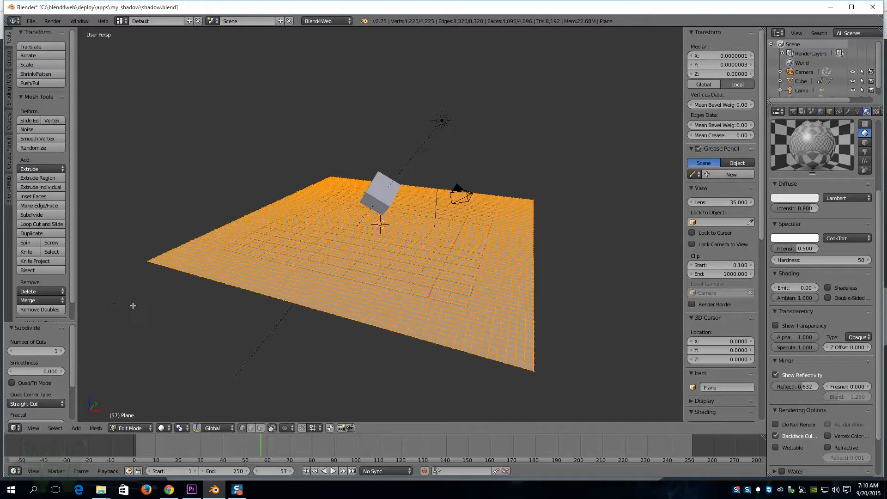
click(129, 428)
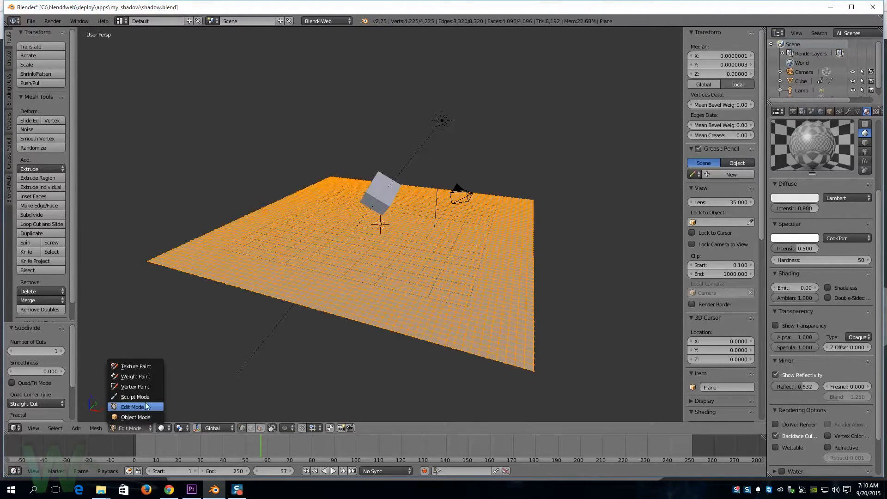
click(136, 397)
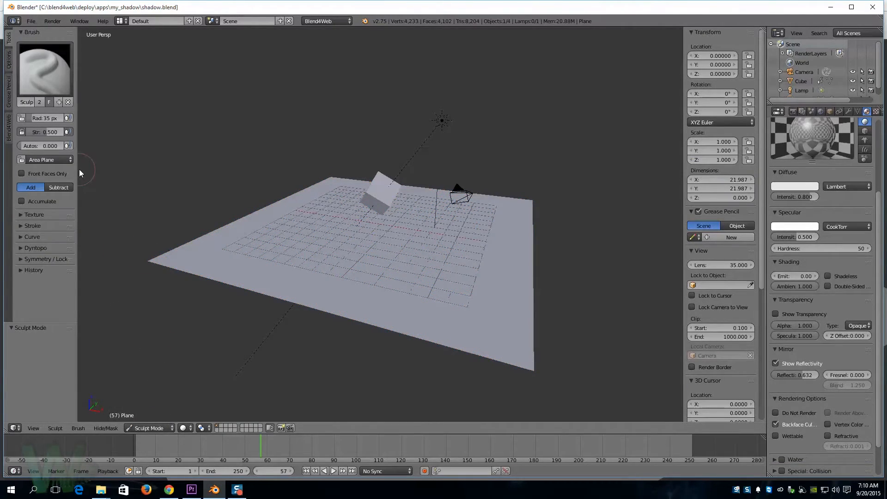
Step: Sculpt swirling raised ridges across the plane's surface, then return it to Object Mode
click(46, 259)
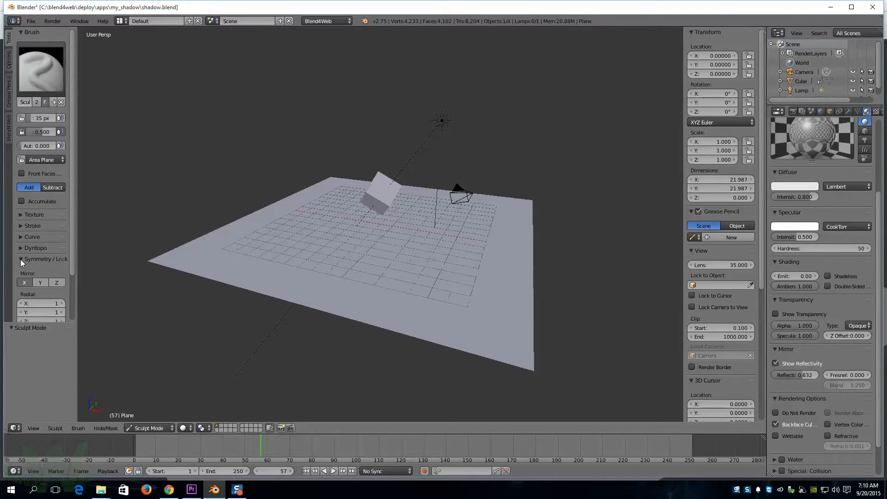
mouse_move(25, 282)
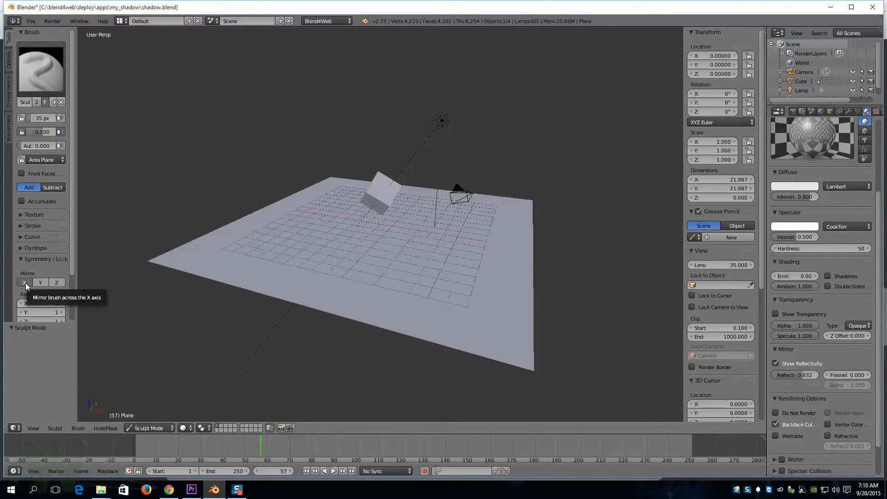
mouse_move(293, 249)
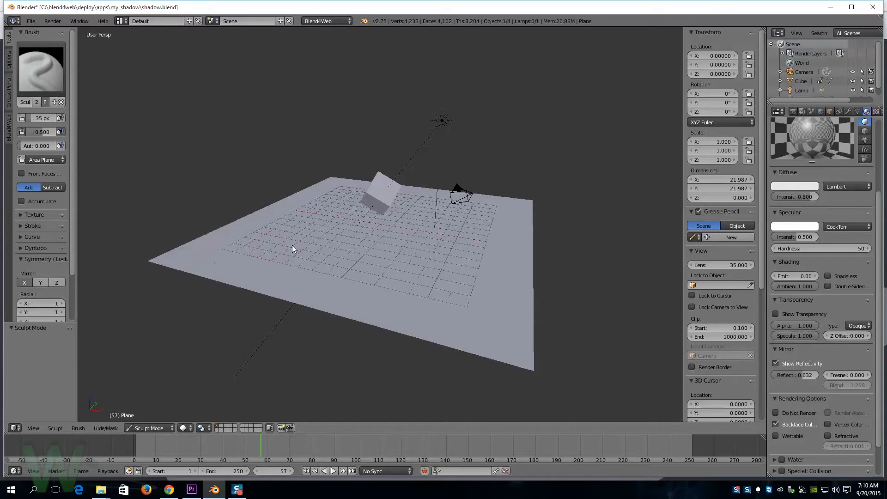
drag(293, 250, 428, 282)
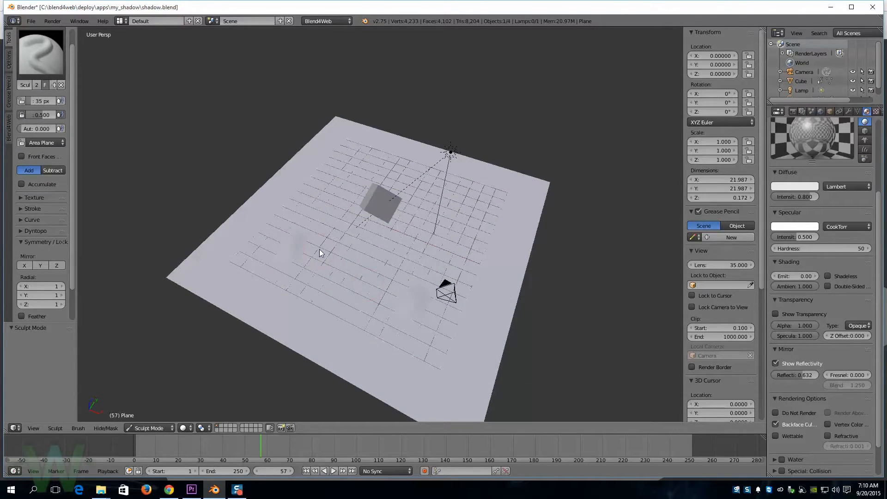
drag(320, 253, 379, 247)
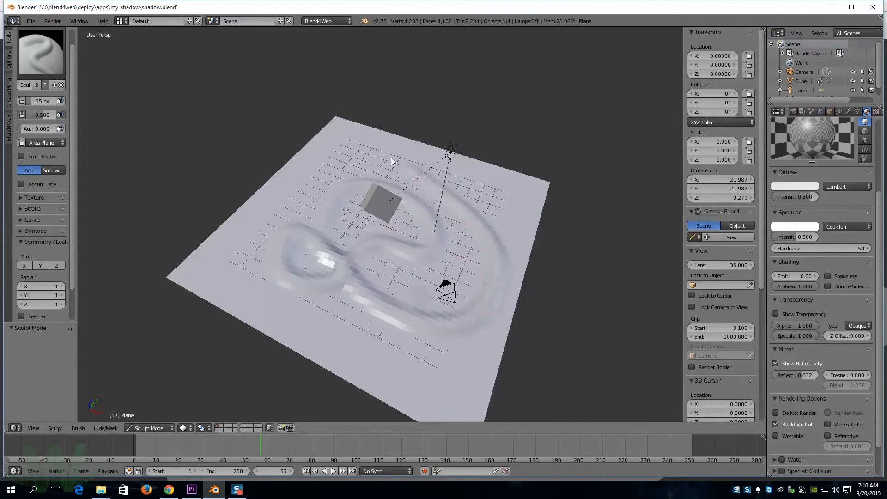
drag(390, 162, 403, 372)
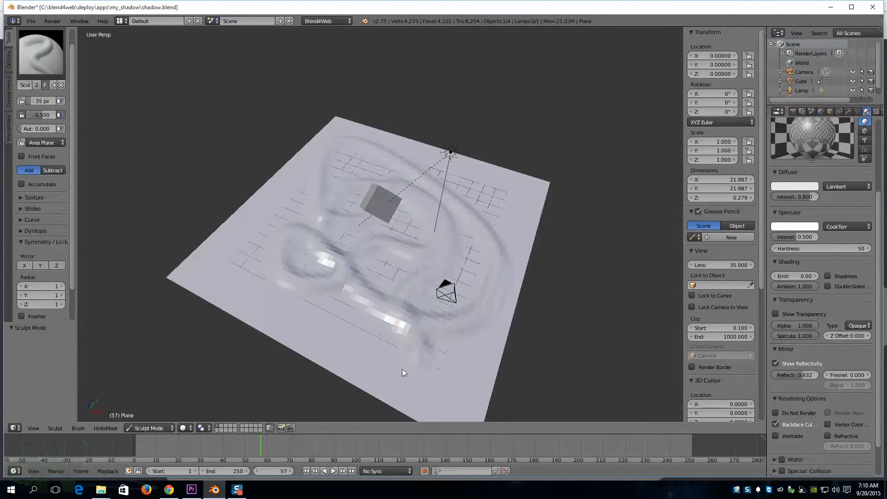
mouse_move(149, 428)
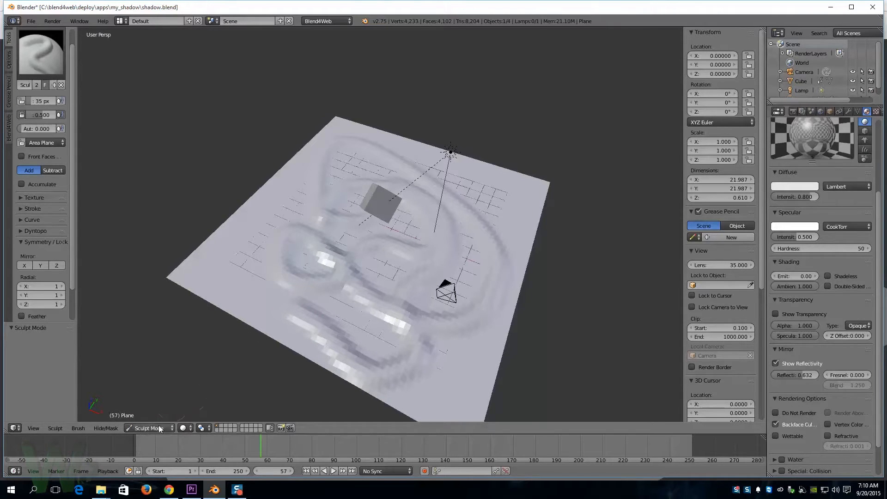
click(149, 428)
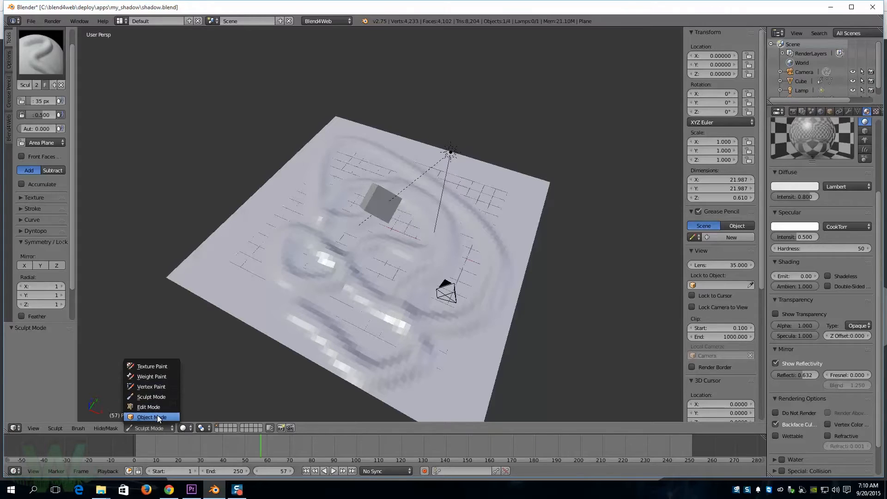
click(150, 417)
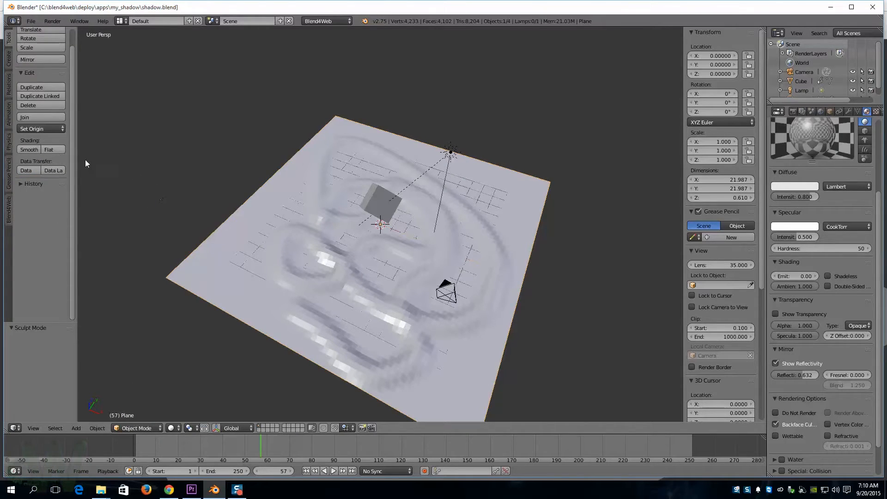
Step: Smooth-shade the plane, set its diffuse colour to red and the cube's diffuse colour to blue
click(29, 149)
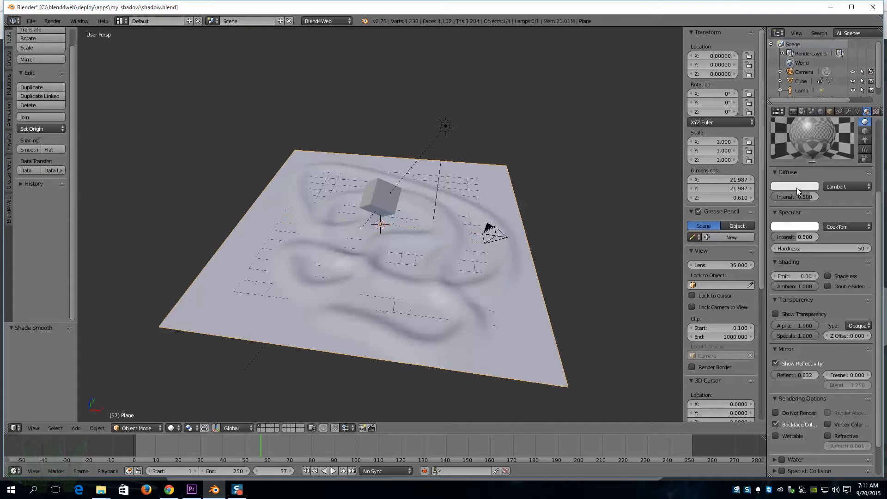
click(794, 186)
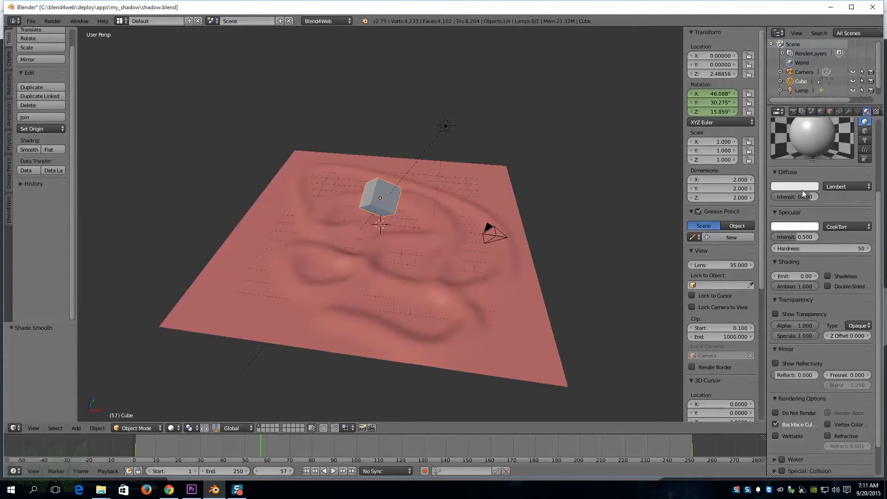
click(795, 185)
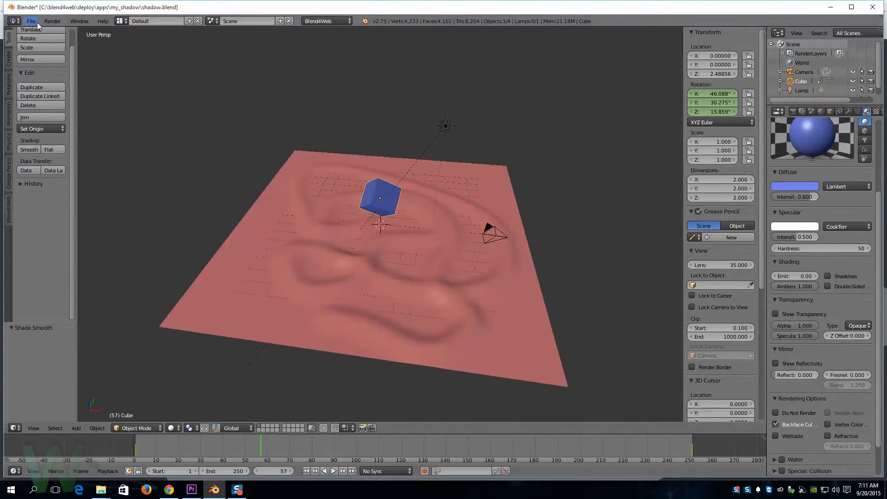
Step: Re-export the scene as Blend4Web HTML and switch to the web browser to view it
click(31, 21)
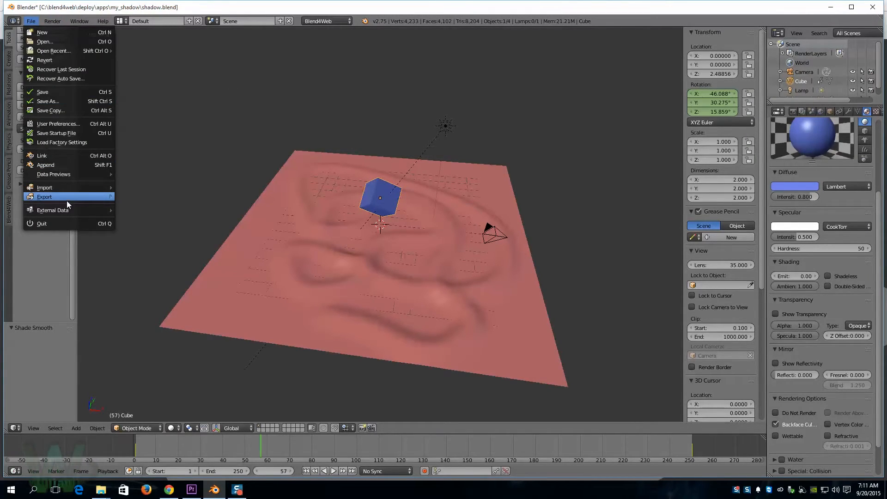
mouse_move(45, 196)
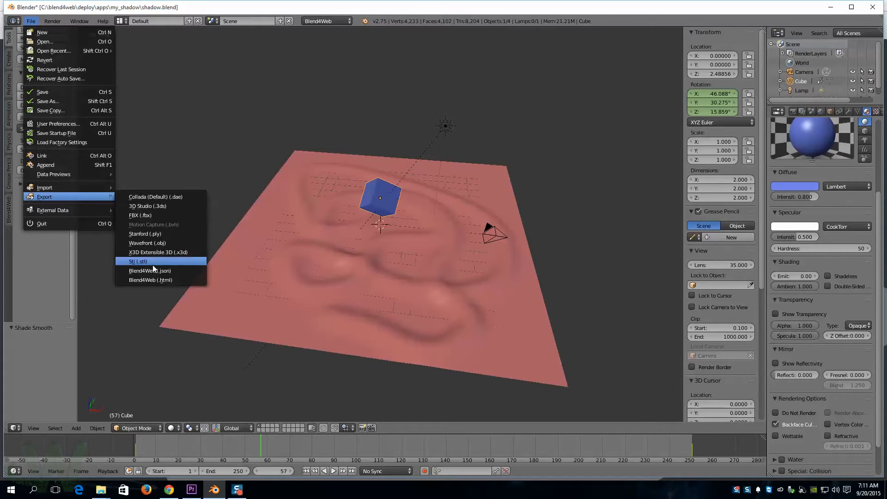
click(149, 280)
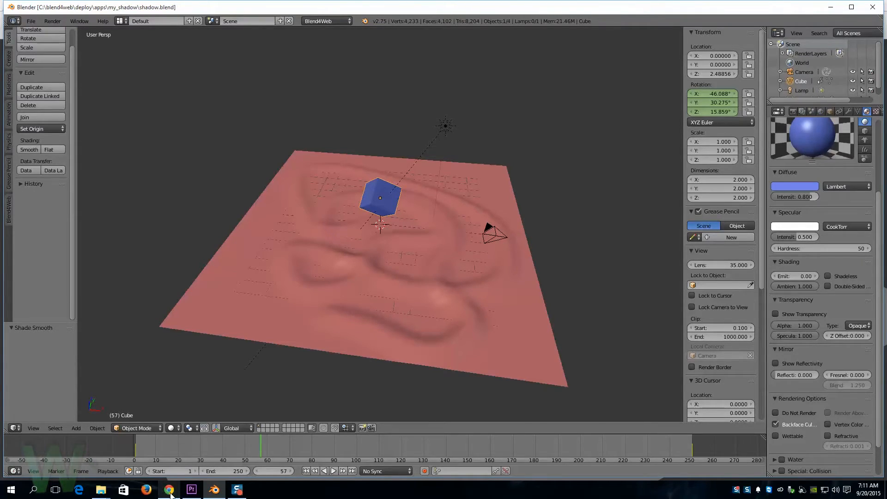
click(167, 489)
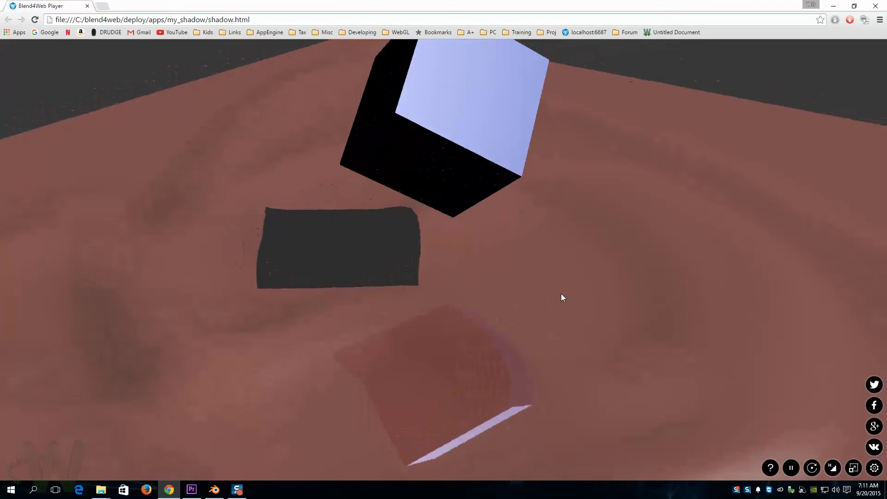